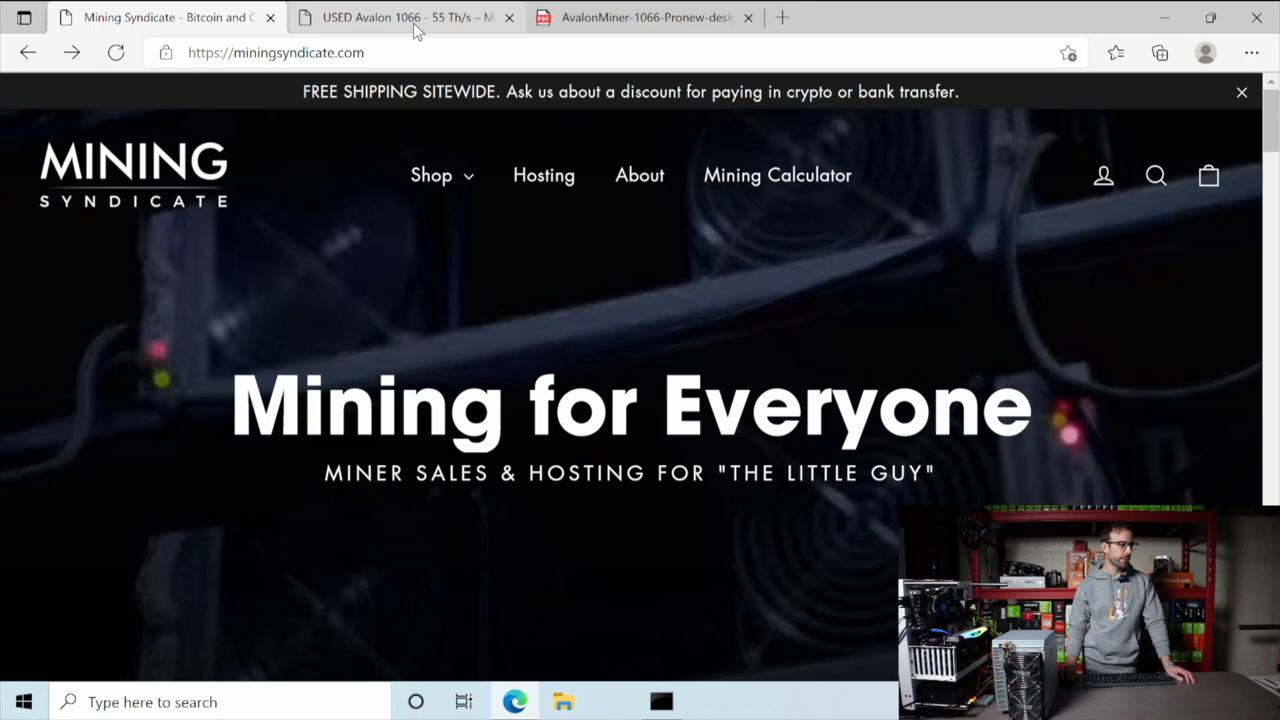
# - Switch to the used Avalon 1066 55 Th/s listing showing 3,400 W specifications
pyautogui.click(405, 17)
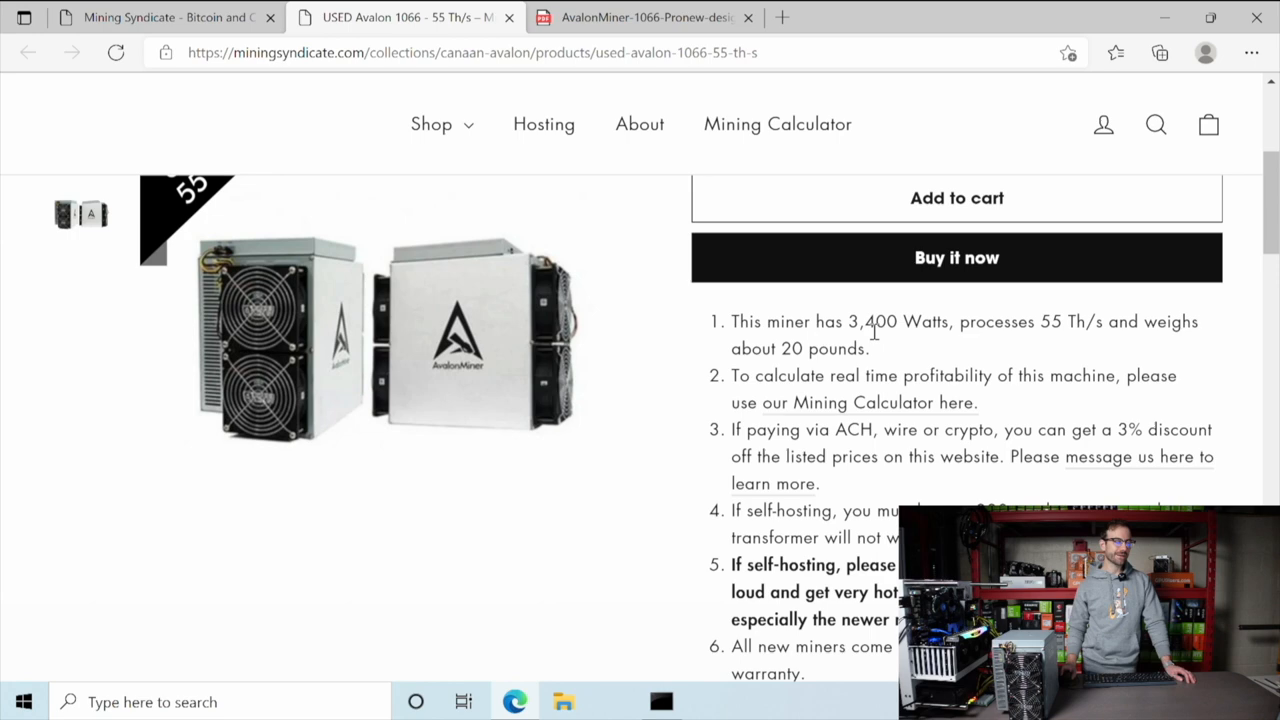
# - Open the AvalonMiner 1066 manual PDF and scroll to its 3250W specification table
pyautogui.click(645, 17)
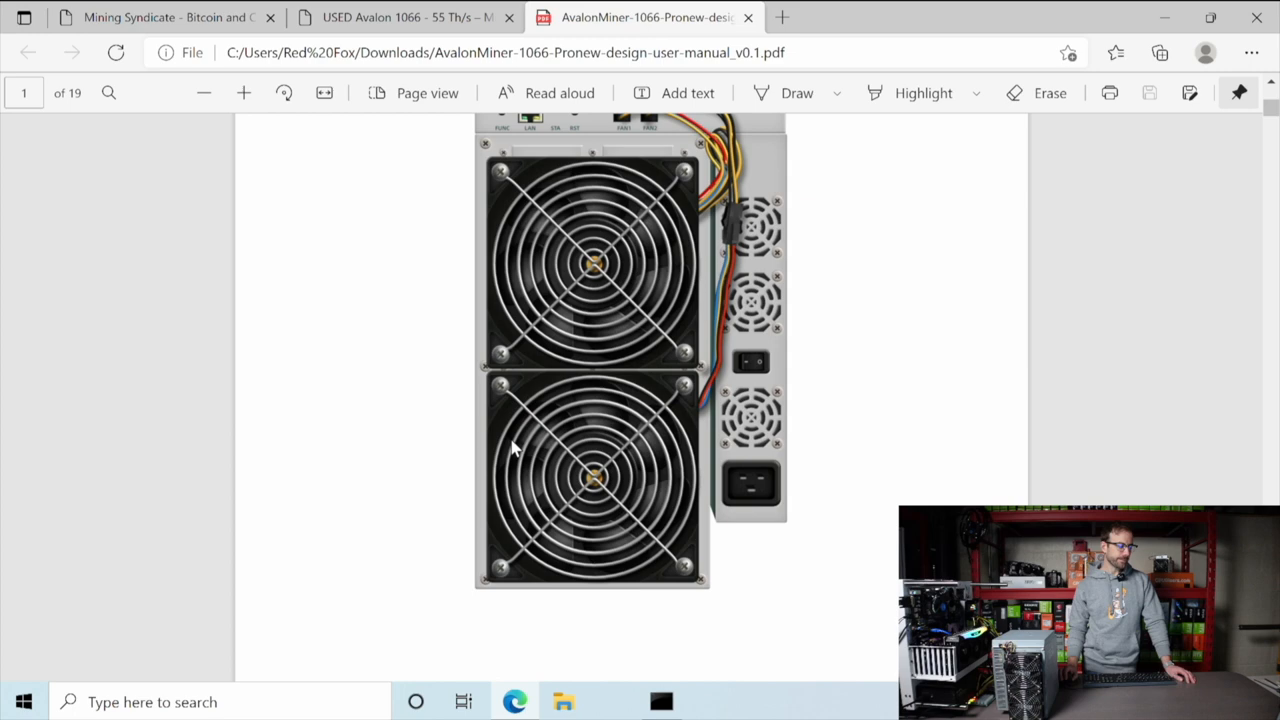
pyautogui.scroll(-3)
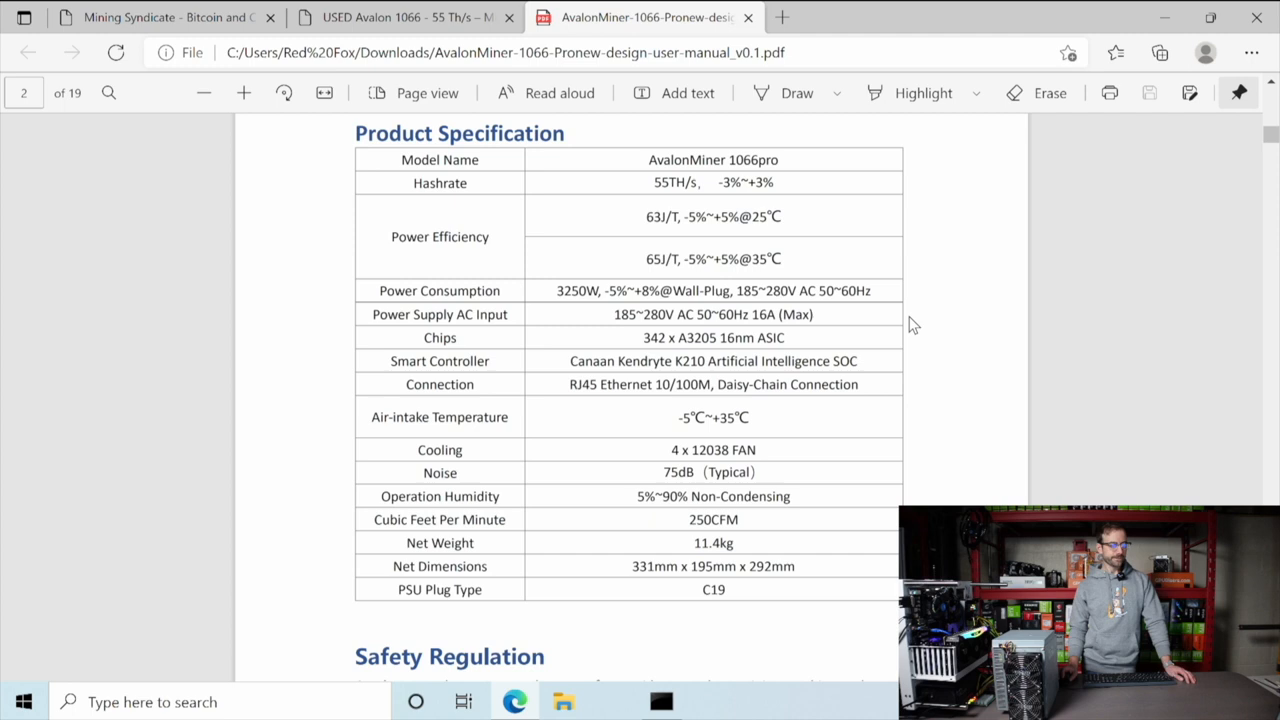
pyautogui.moveTo(600, 280)
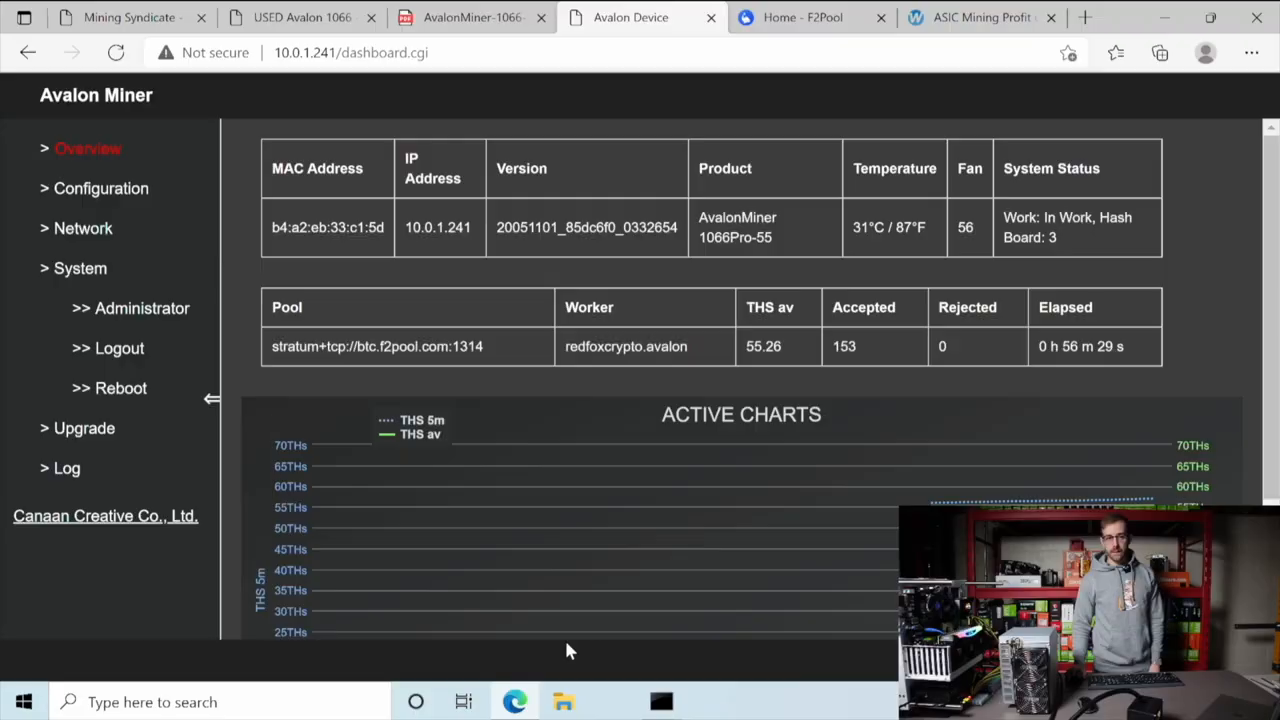
pyautogui.moveTo(930, 505)
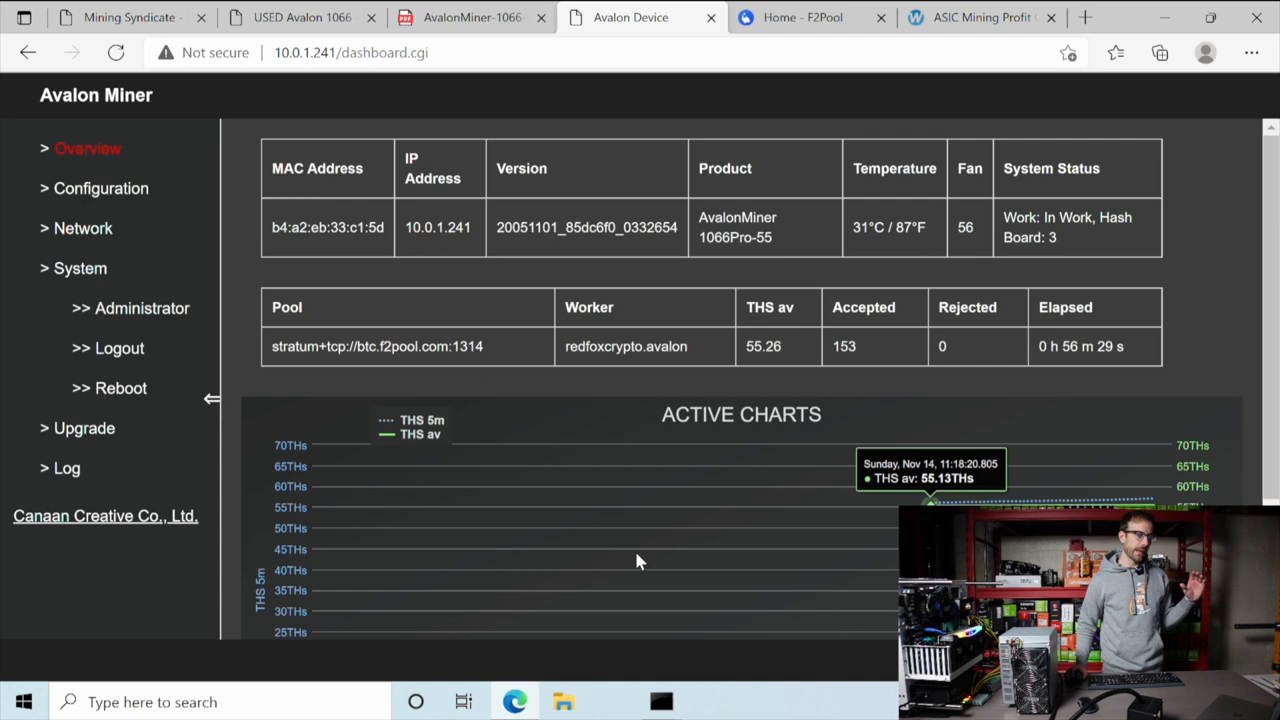
pyautogui.moveTo(635, 553)
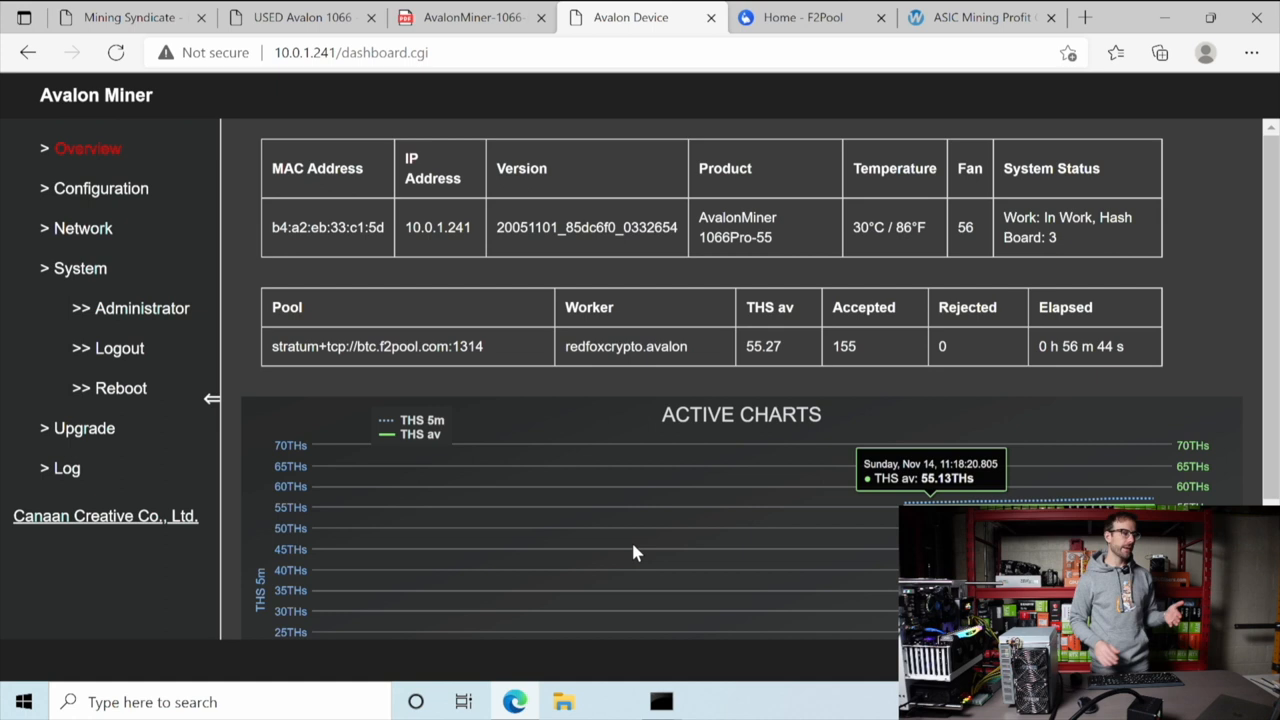
pyautogui.click(350, 52)
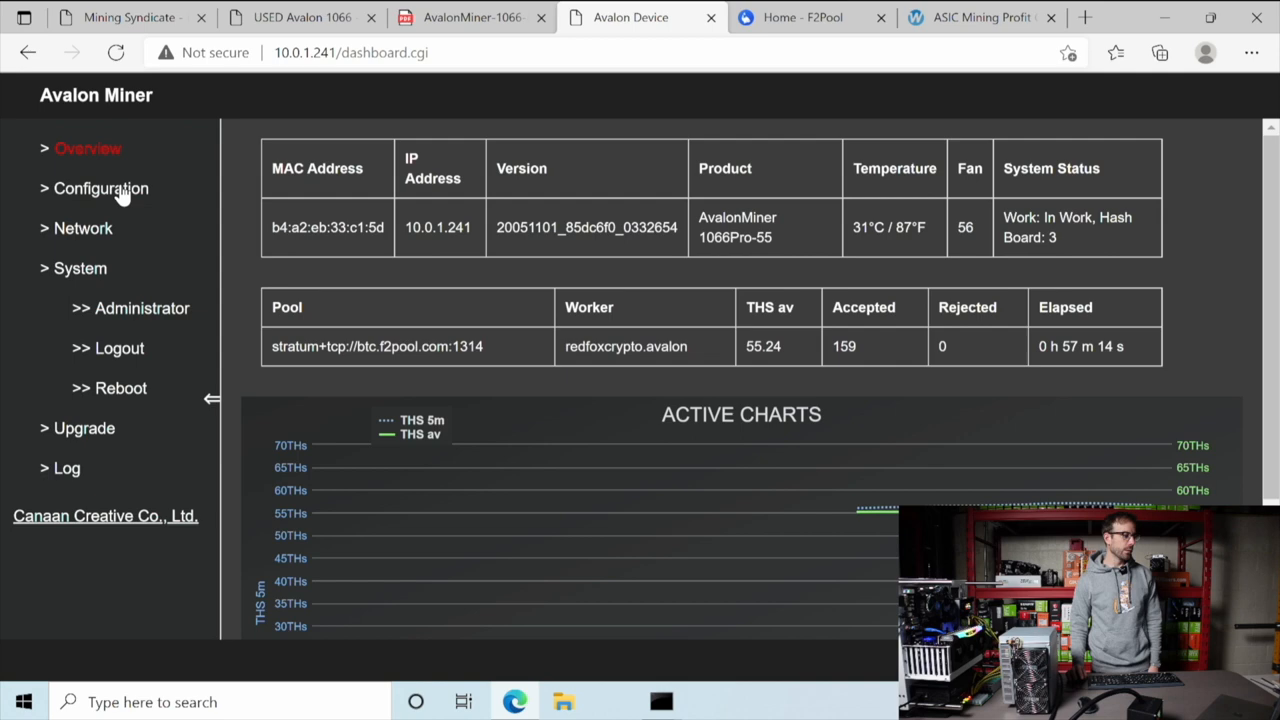
pyautogui.click(100, 188)
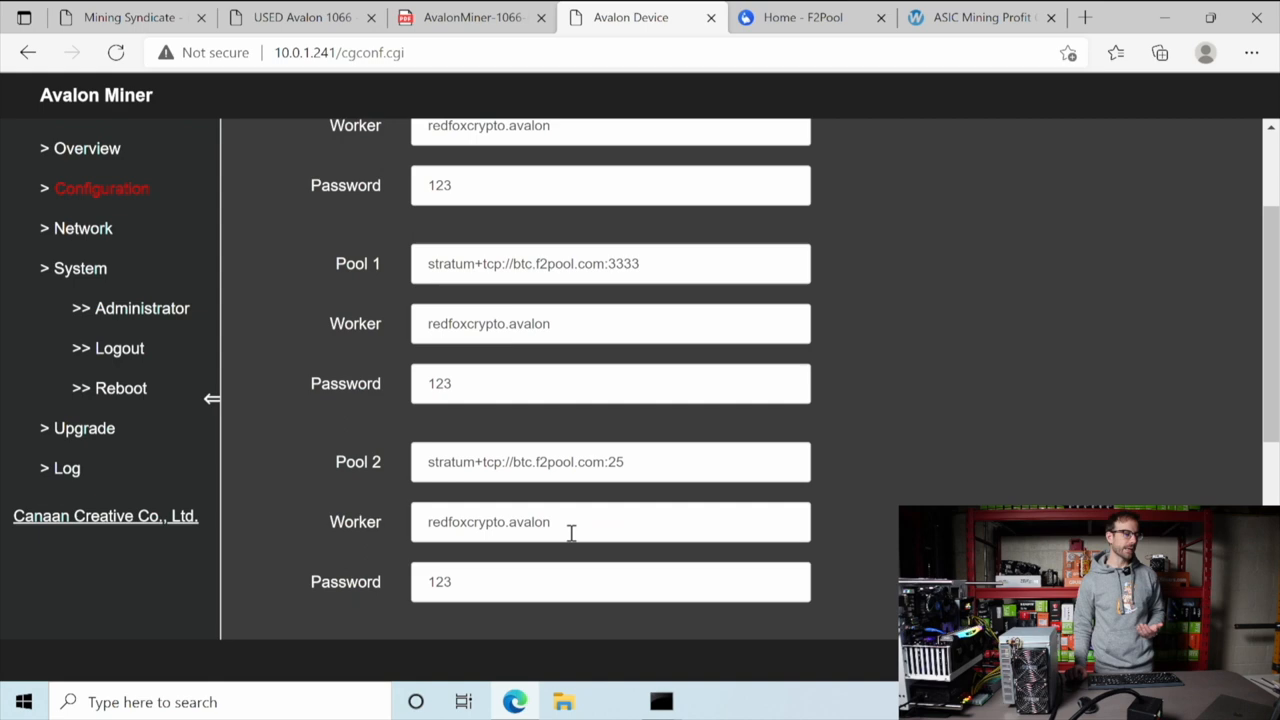
pyautogui.scroll(-3)
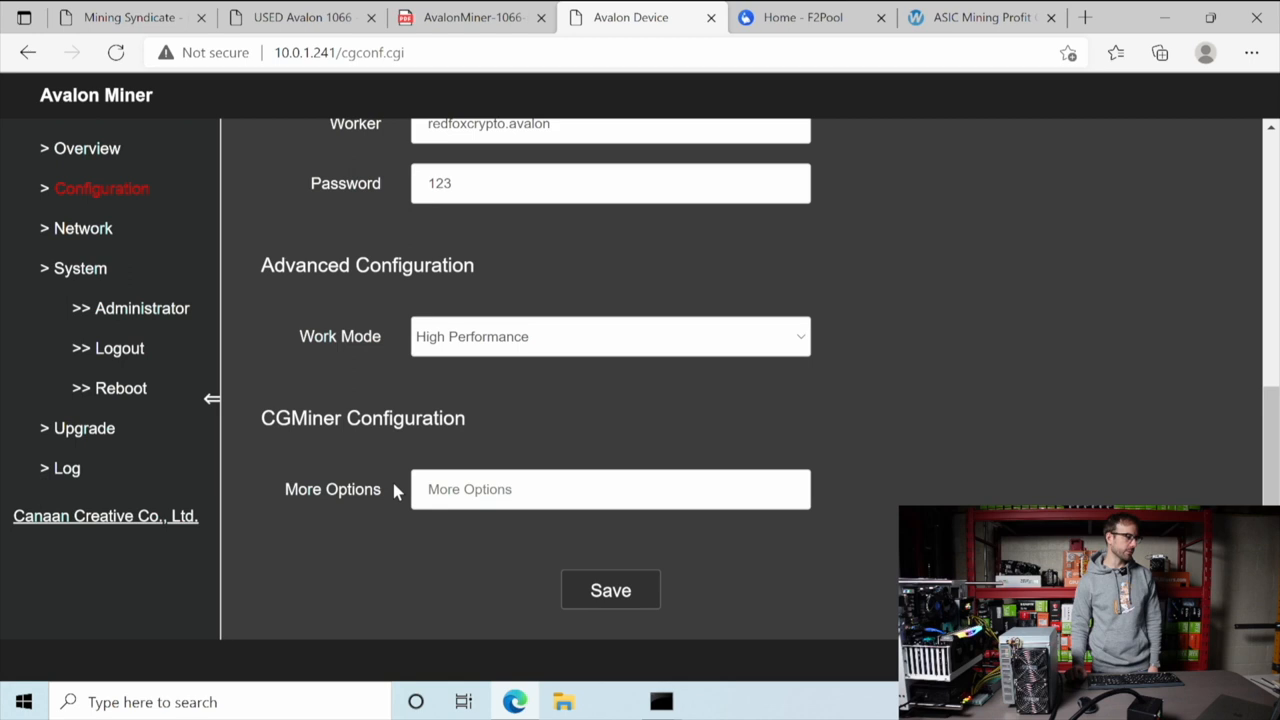
pyautogui.click(87, 148)
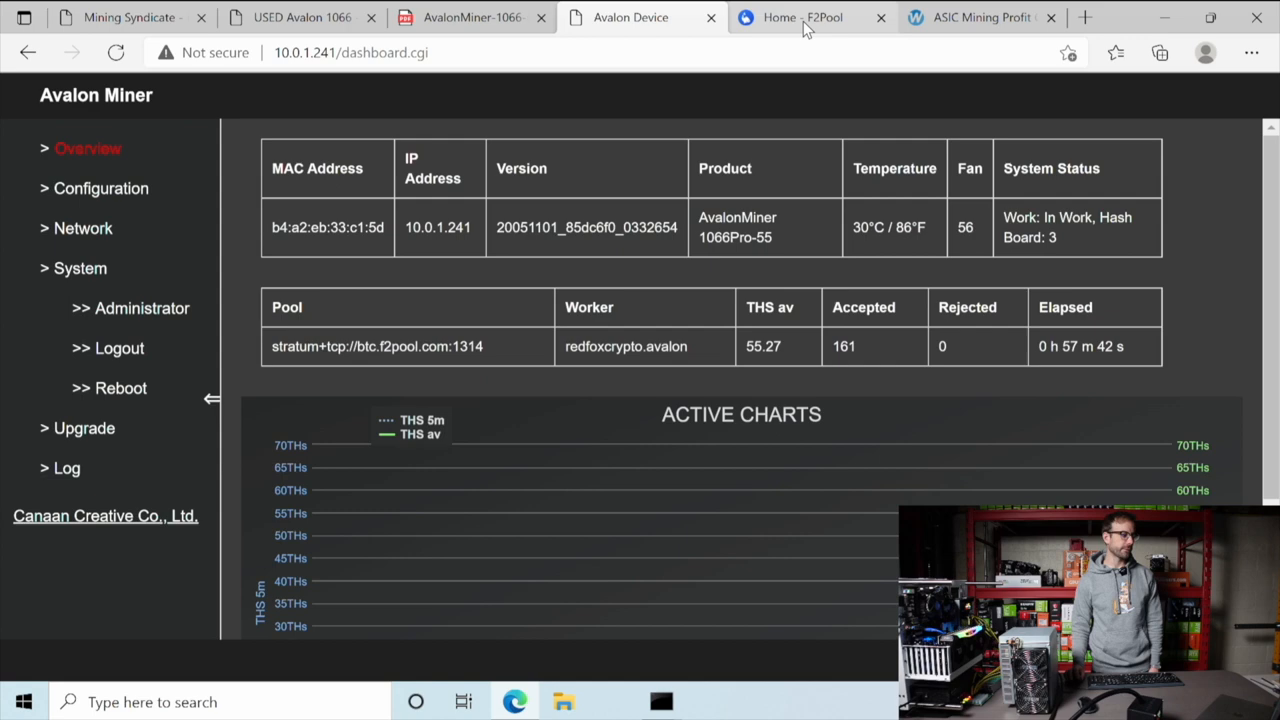
pyautogui.click(800, 17)
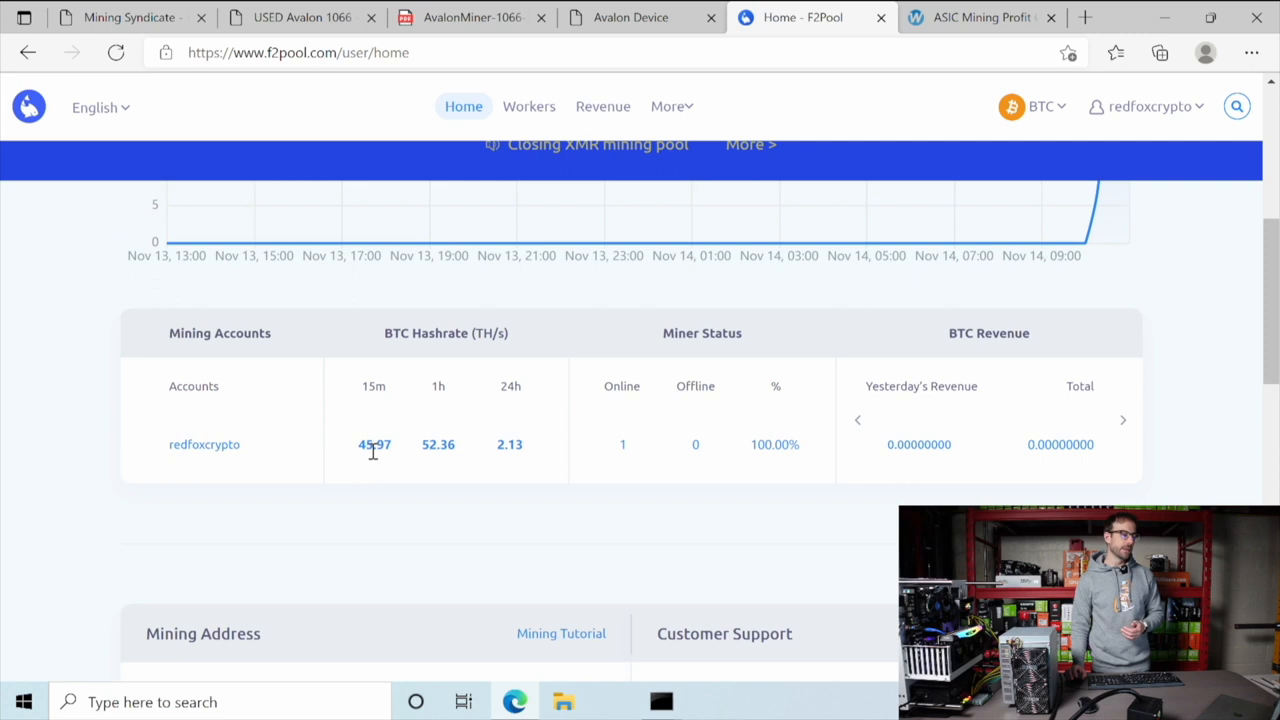
pyautogui.click(630, 17)
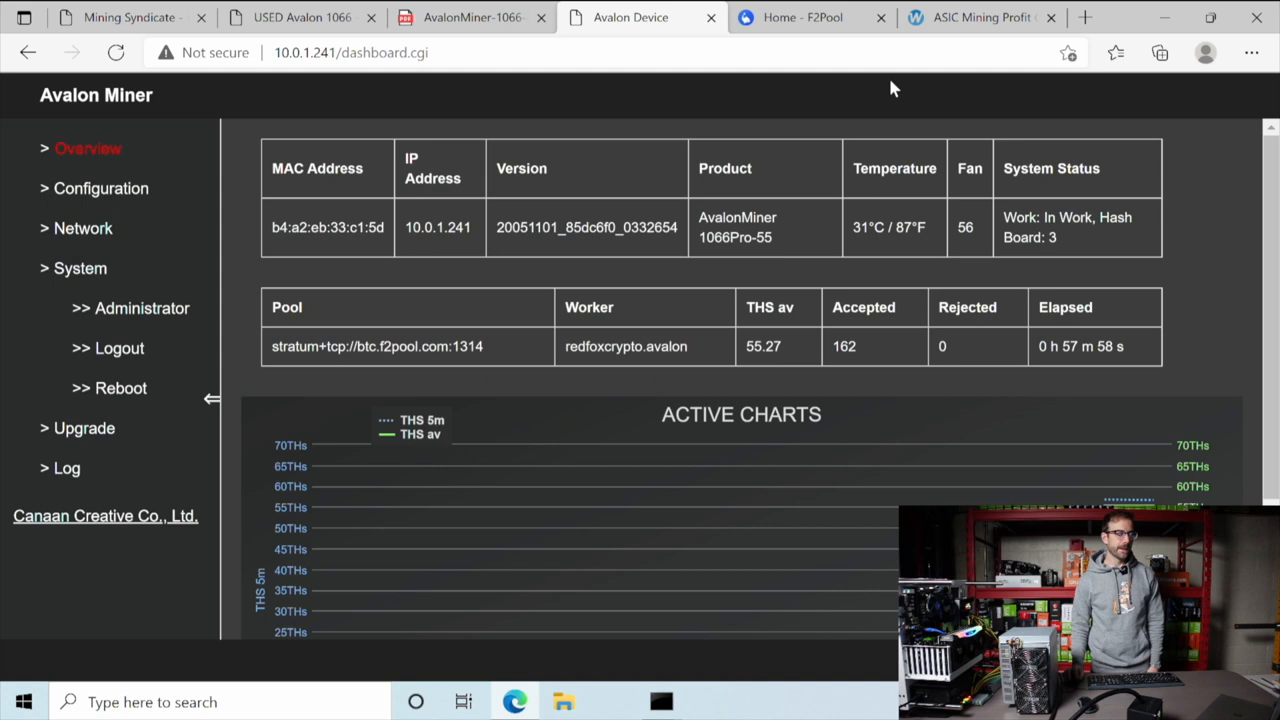
pyautogui.moveTo(813, 105)
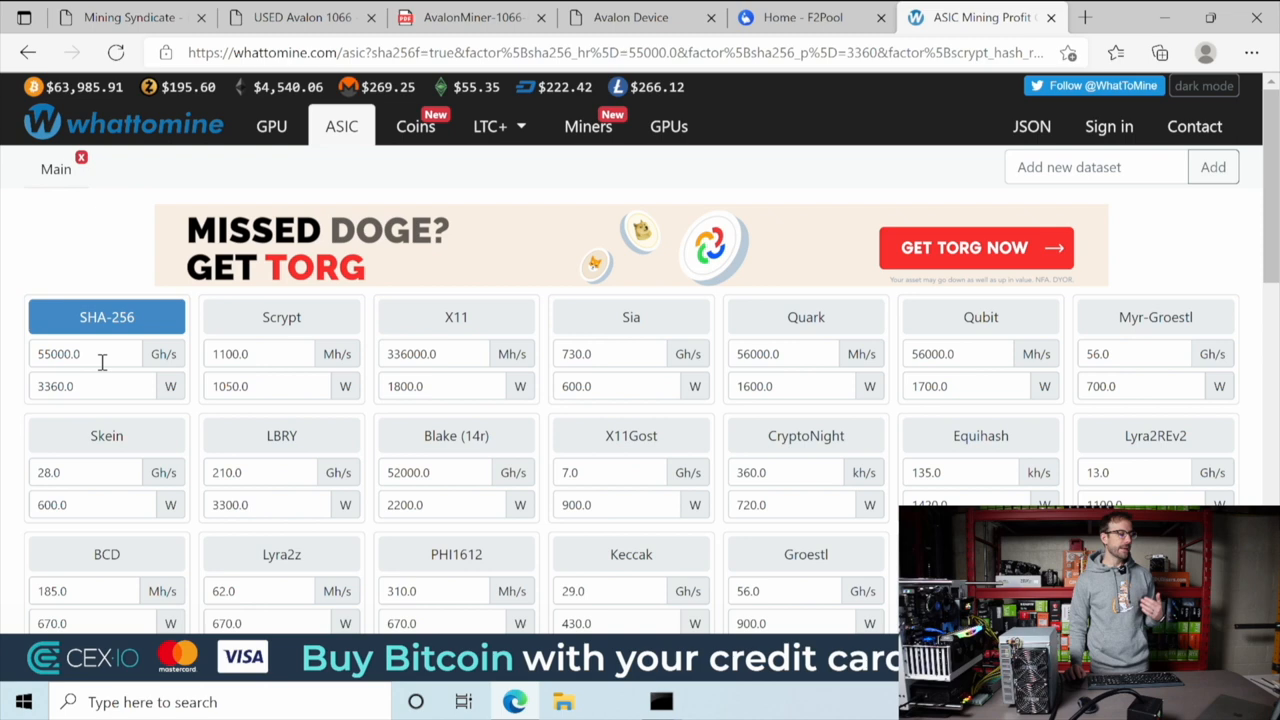
pyautogui.moveTo(135, 313)
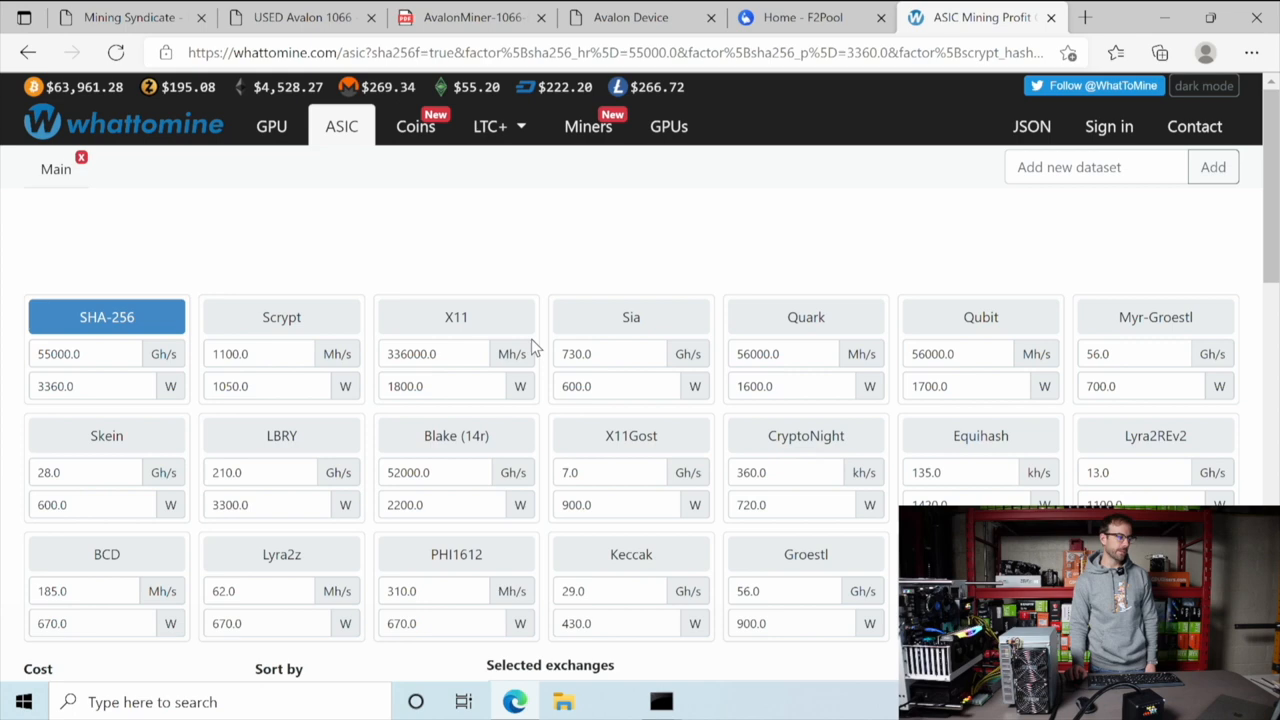
# - Scroll to WhatToMine's SHA-256 results for 55,000 Gh/s at 3,360 W
pyautogui.scroll(-3)
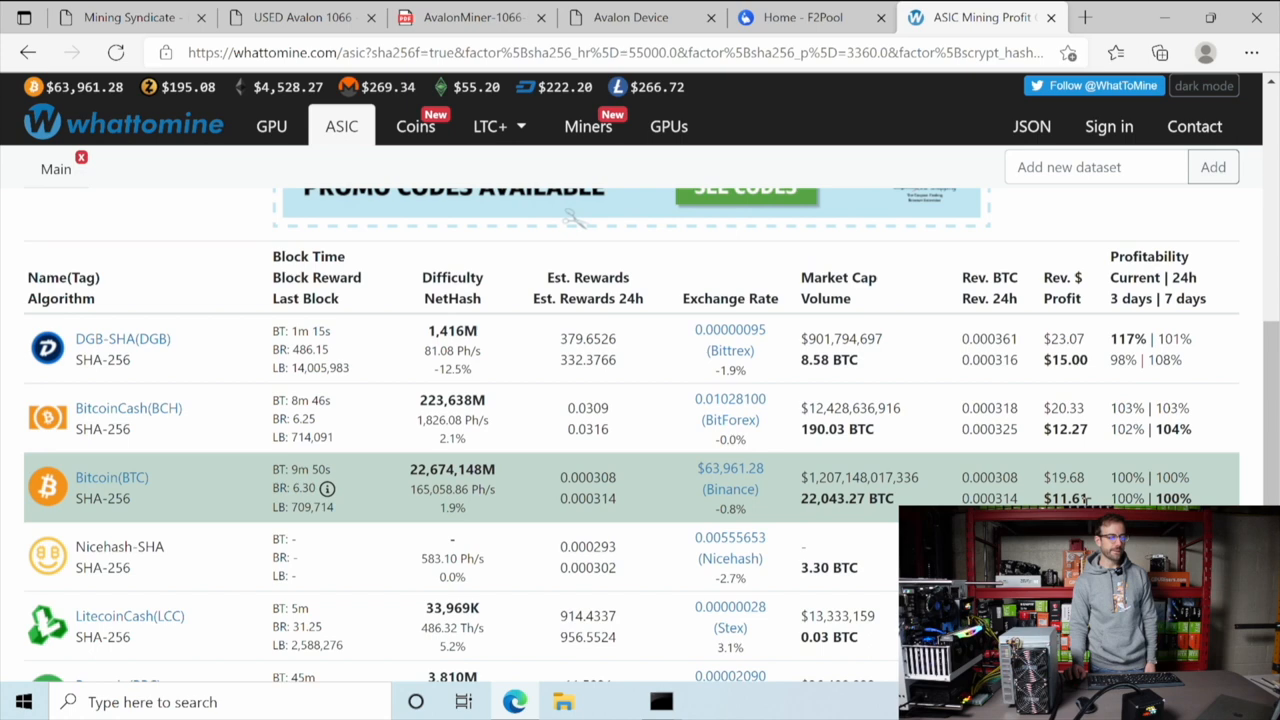